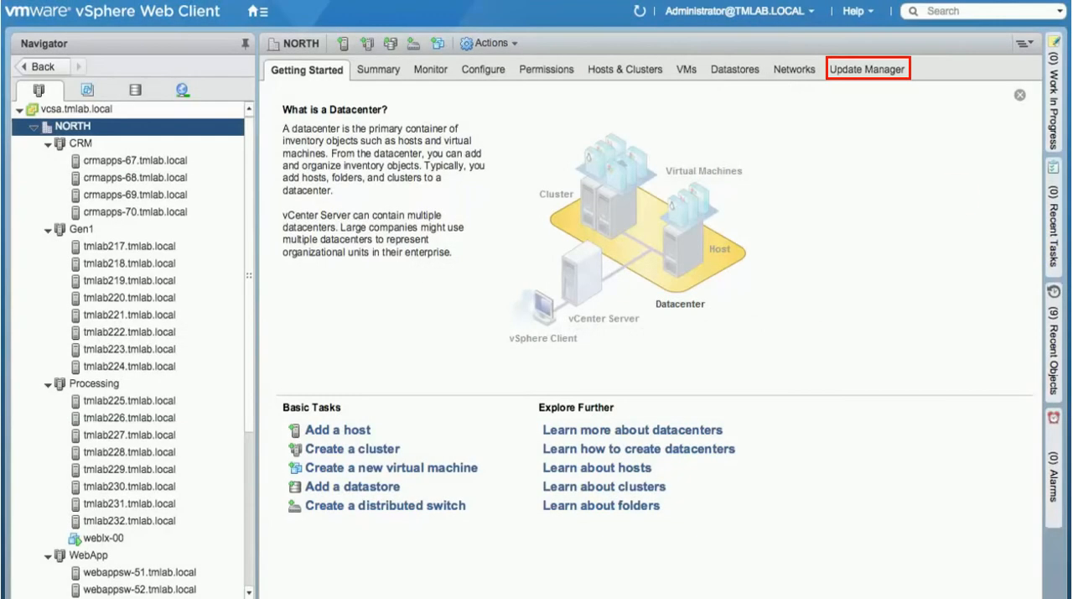
pyautogui.moveTo(855, 258)
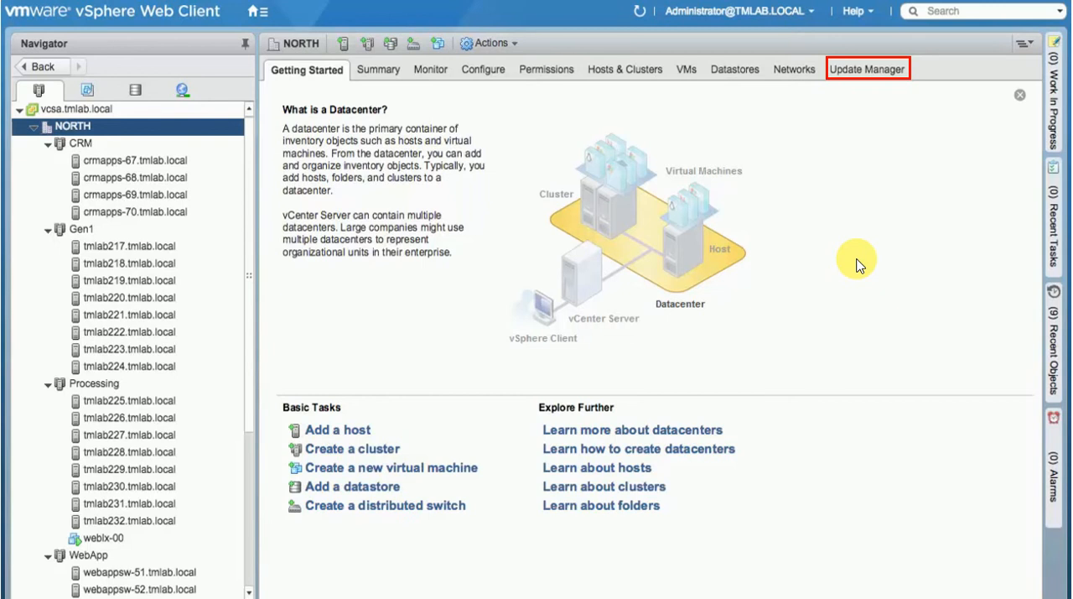
pyautogui.moveTo(912, 298)
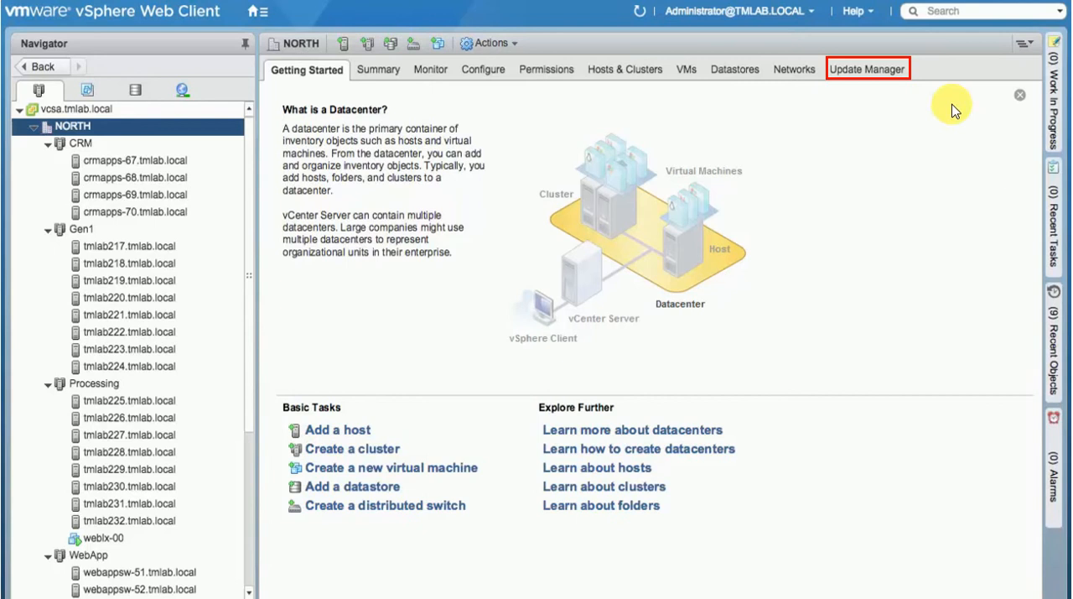
# - Enter Update Manager's admin view for the NORTH datacenter and review the host baselines
pyautogui.click(866, 69)
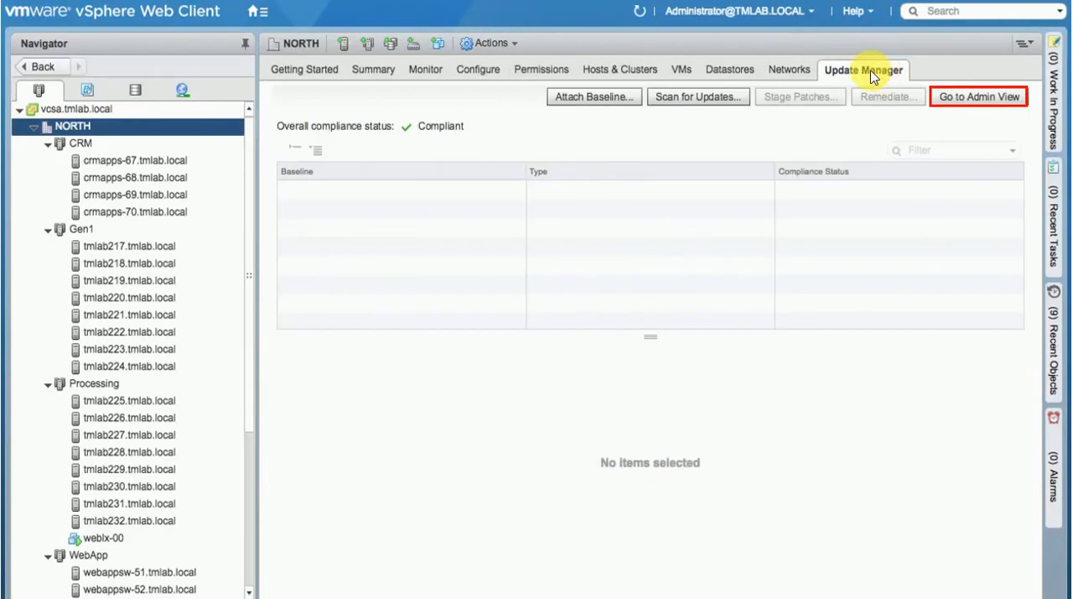
pyautogui.click(977, 98)
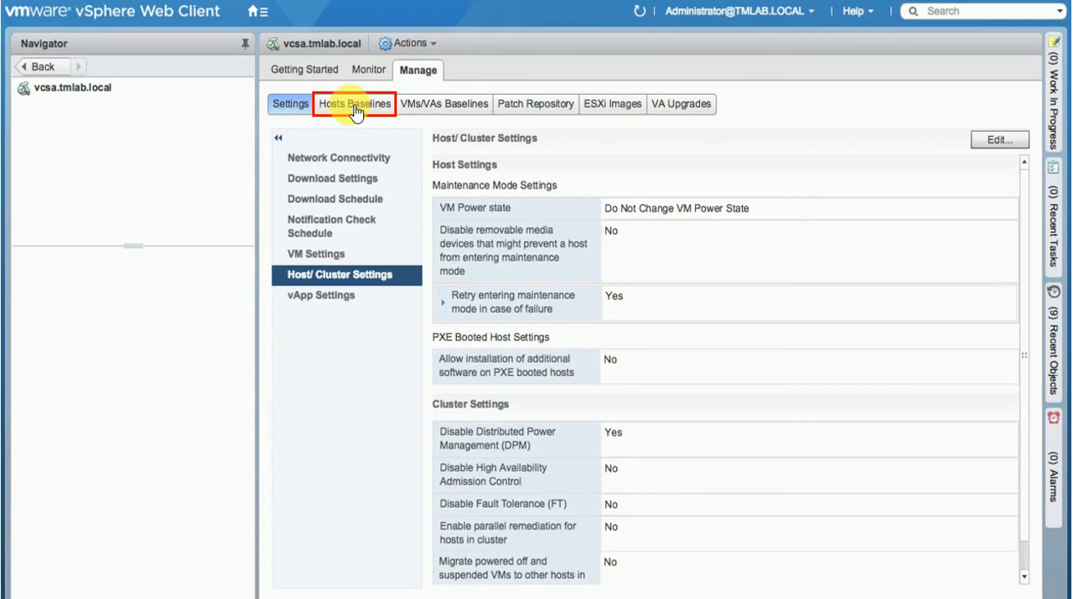
pyautogui.click(353, 104)
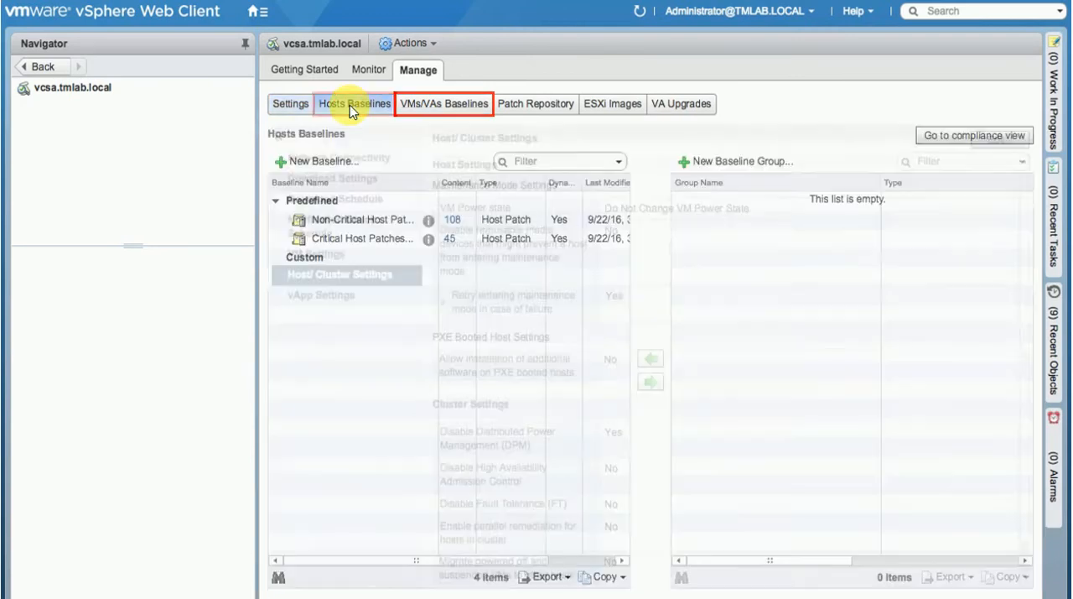
pyautogui.click(354, 104)
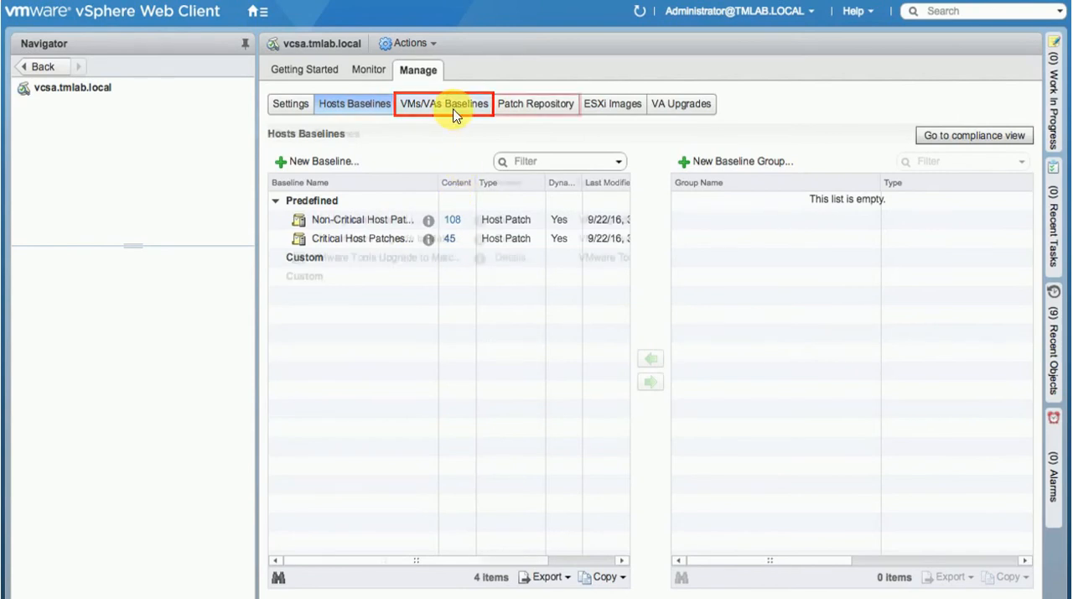
# - Review the VM/VA baselines and the patch repository listing 153 patches
pyautogui.click(443, 104)
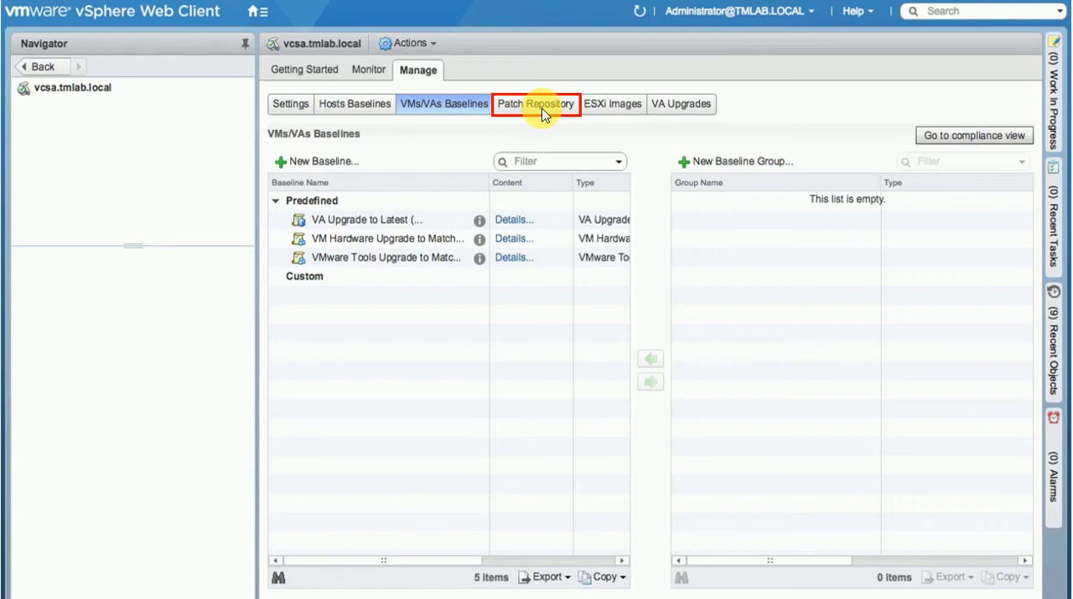
pyautogui.click(535, 104)
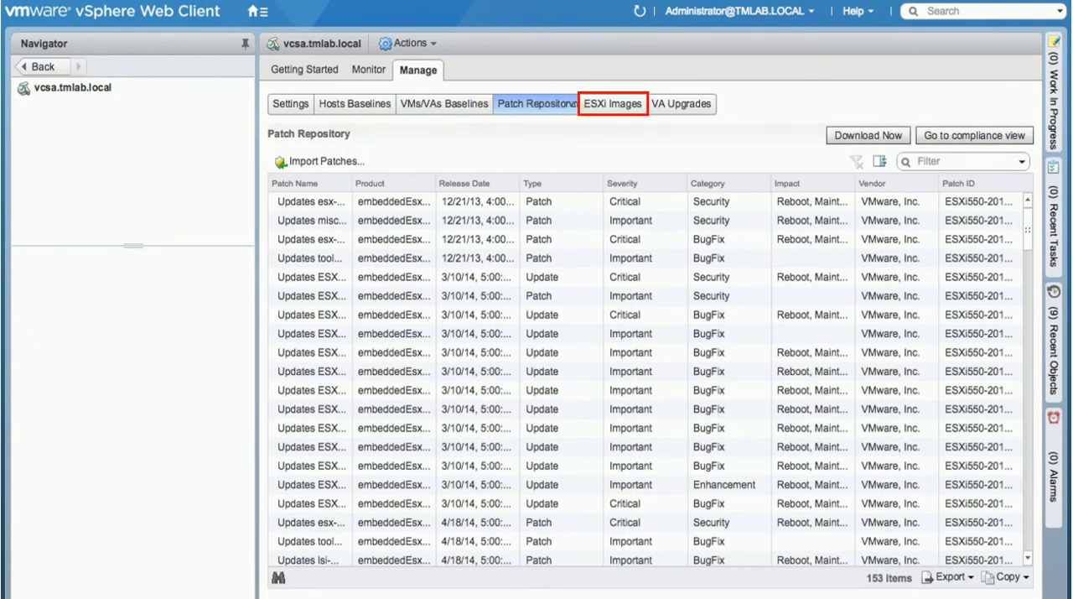
pyautogui.click(443, 104)
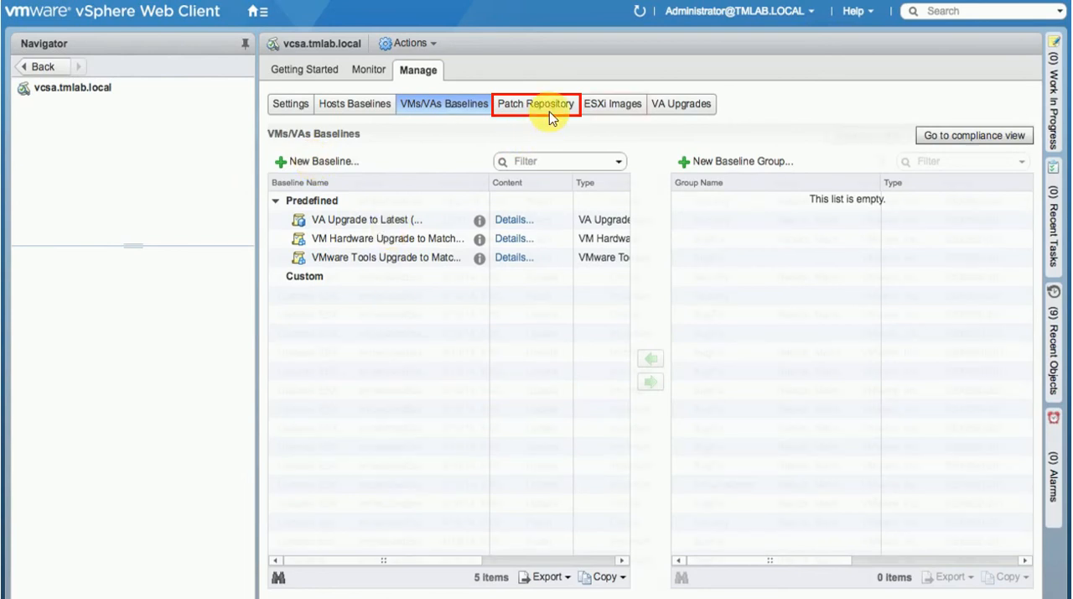
pyautogui.click(537, 104)
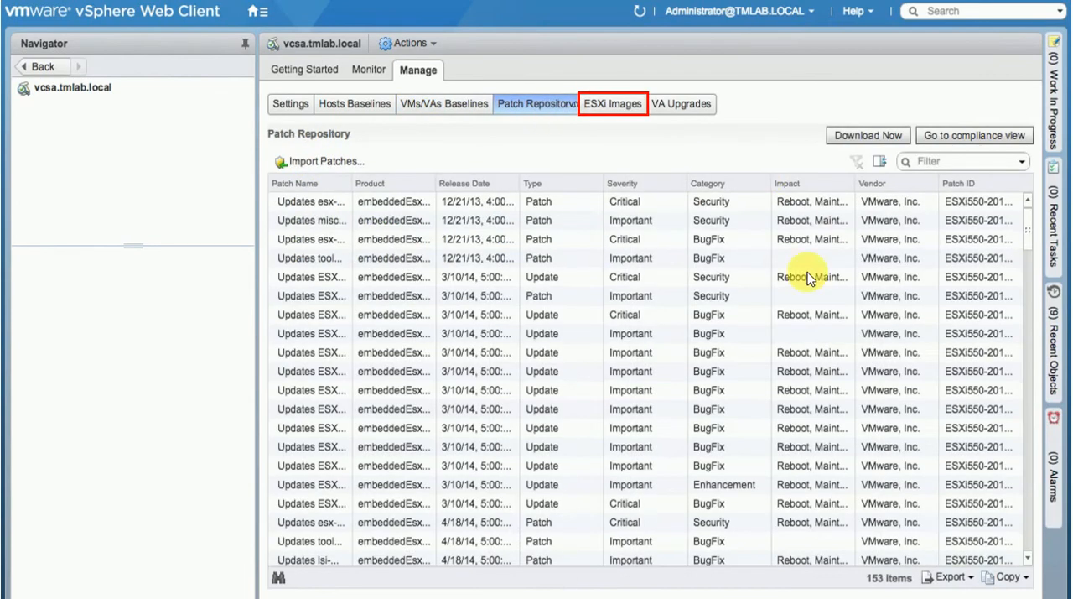
# - Create the host upgrade baseline 'Upgrade to 6.5' from the imported ESXi 6.5.0 image
pyautogui.click(612, 104)
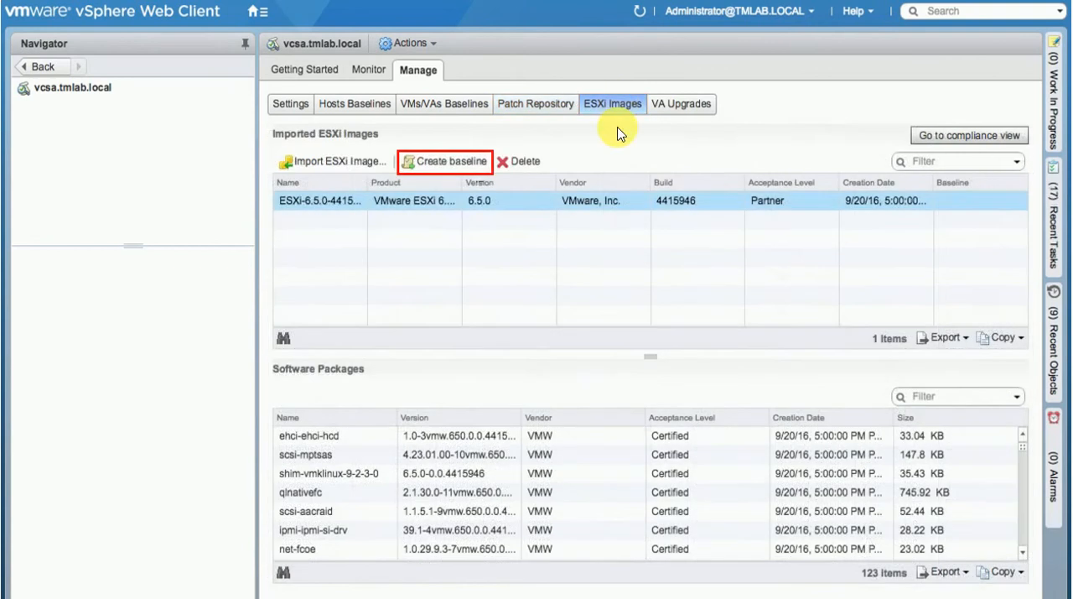
pyautogui.moveTo(618, 128)
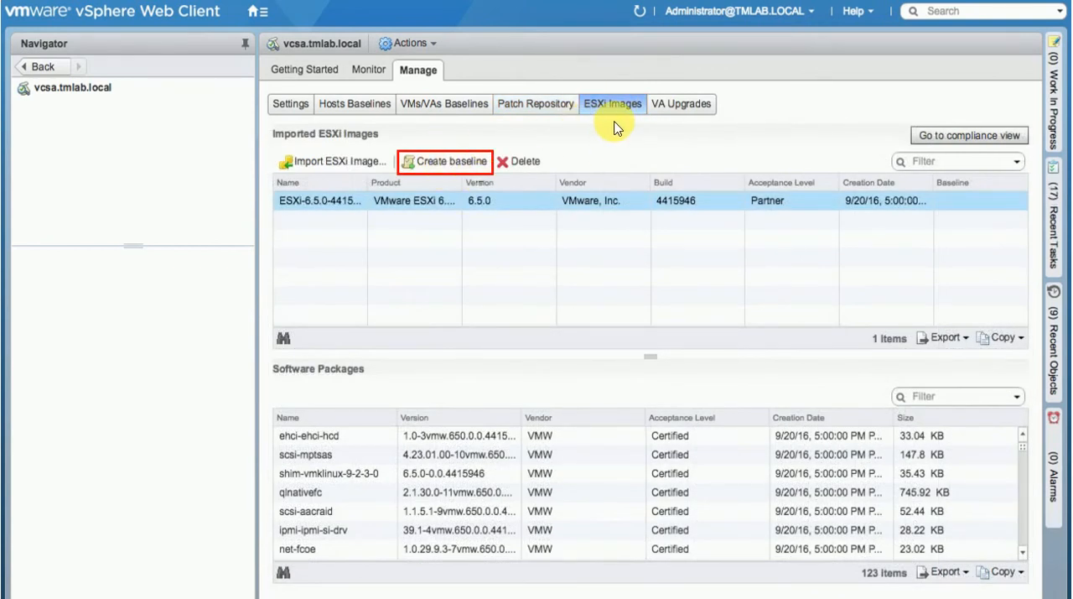
pyautogui.moveTo(470, 161)
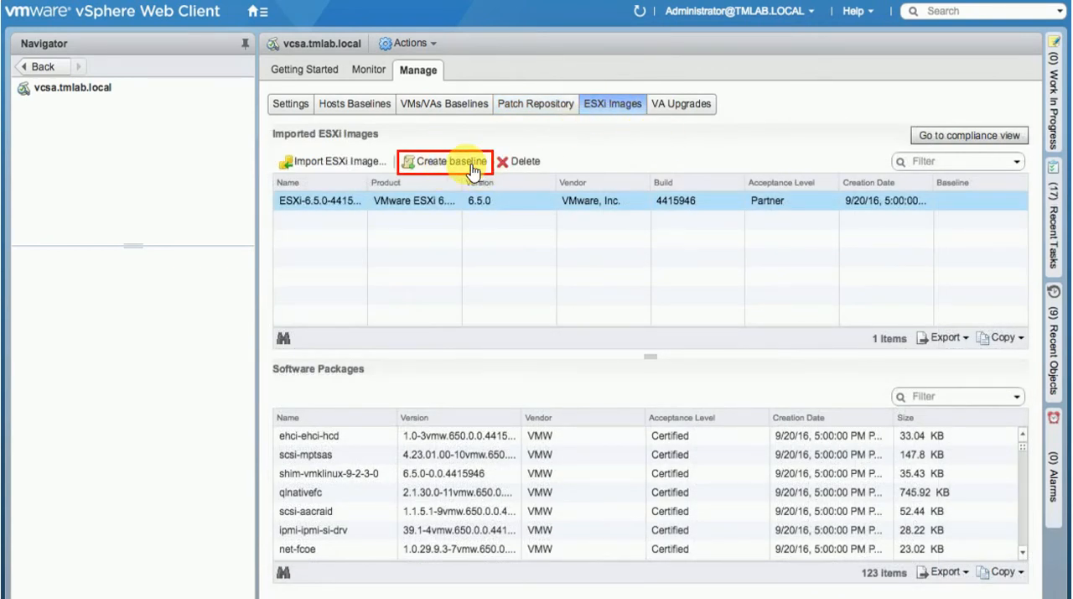
pyautogui.click(445, 161)
pyautogui.write('Upgrade to 6.5')
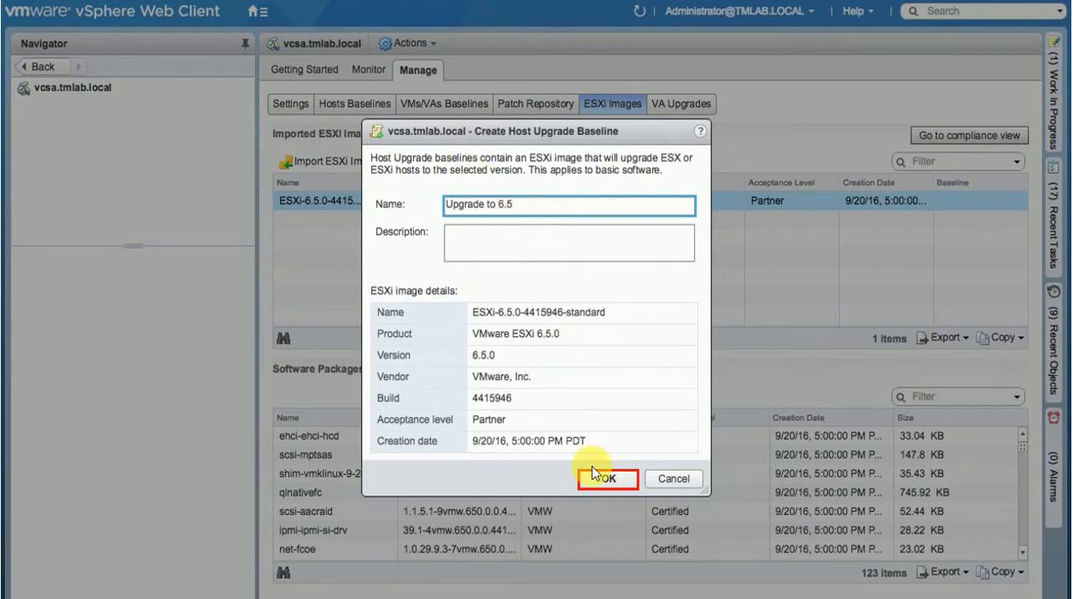
pyautogui.click(608, 478)
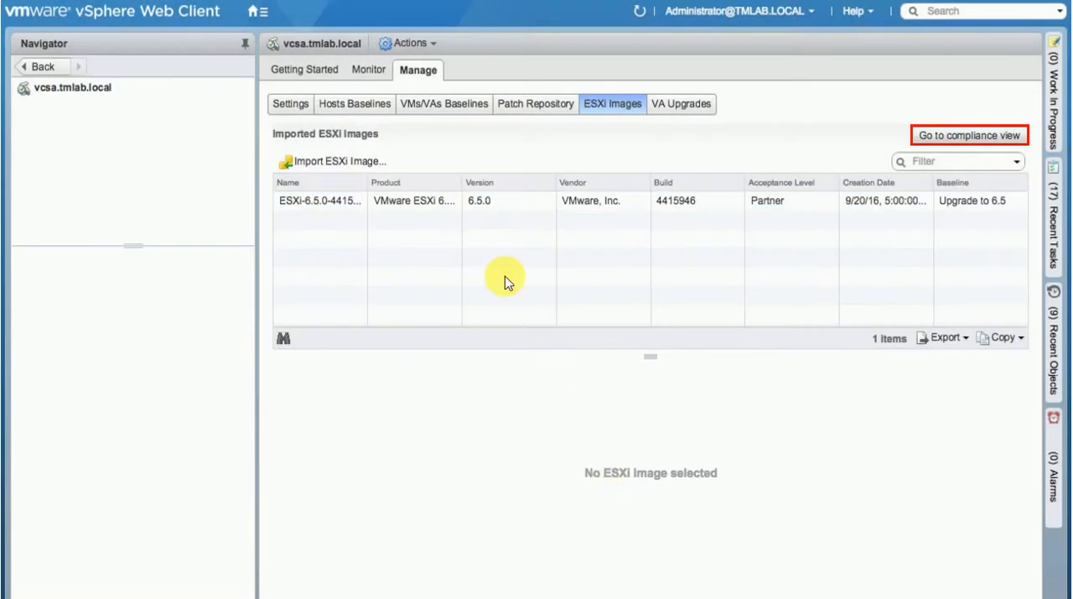
pyautogui.moveTo(969, 135)
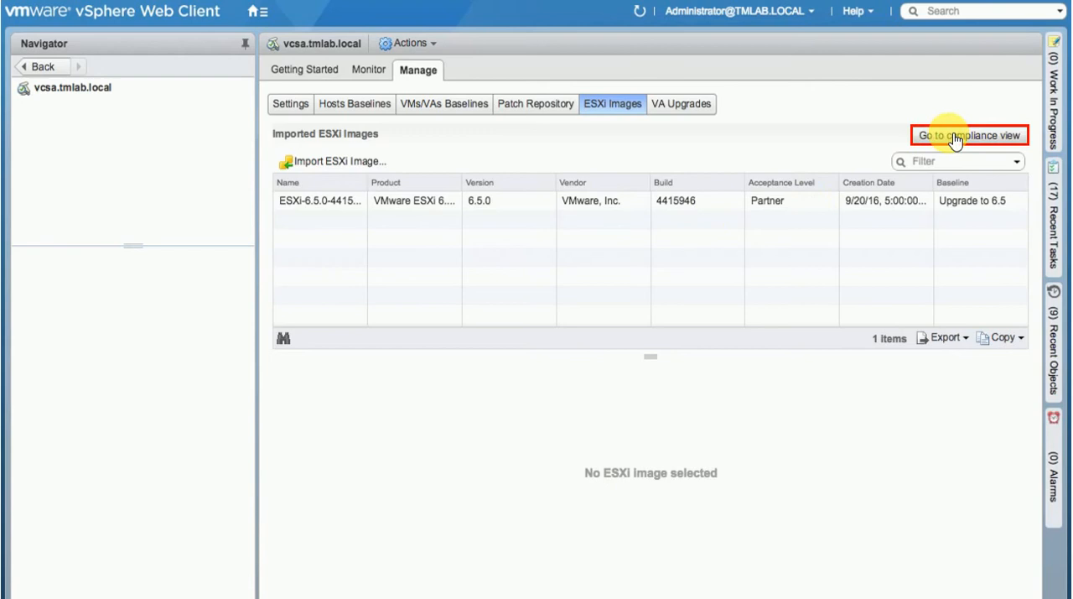
# - Return to compliance view and begin attaching a baseline to the WebApp cluster, ticking Upgrade to 6.5
pyautogui.click(970, 134)
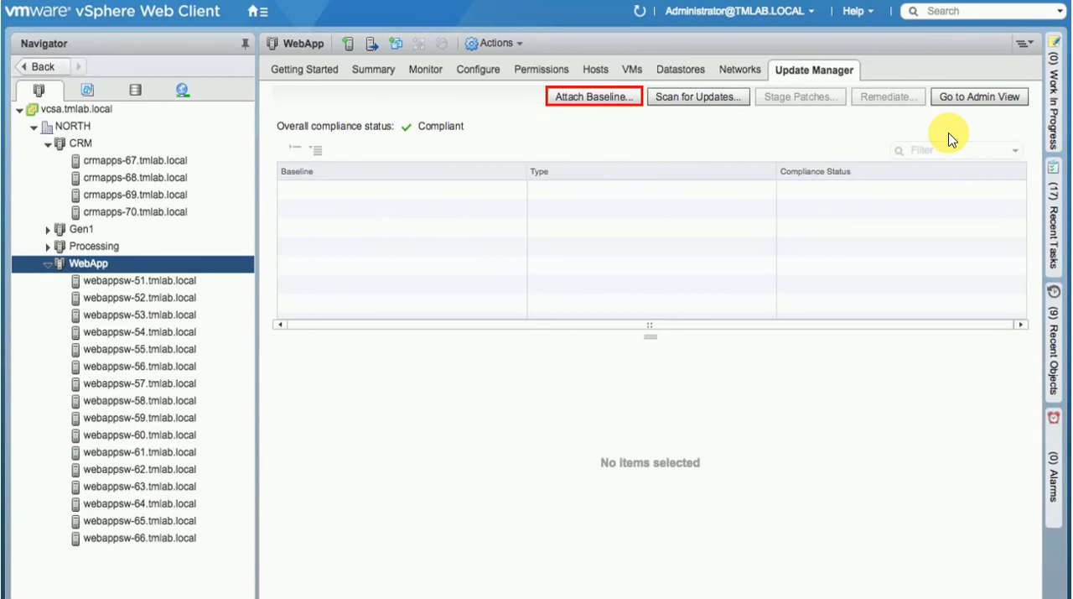
pyautogui.moveTo(902, 3)
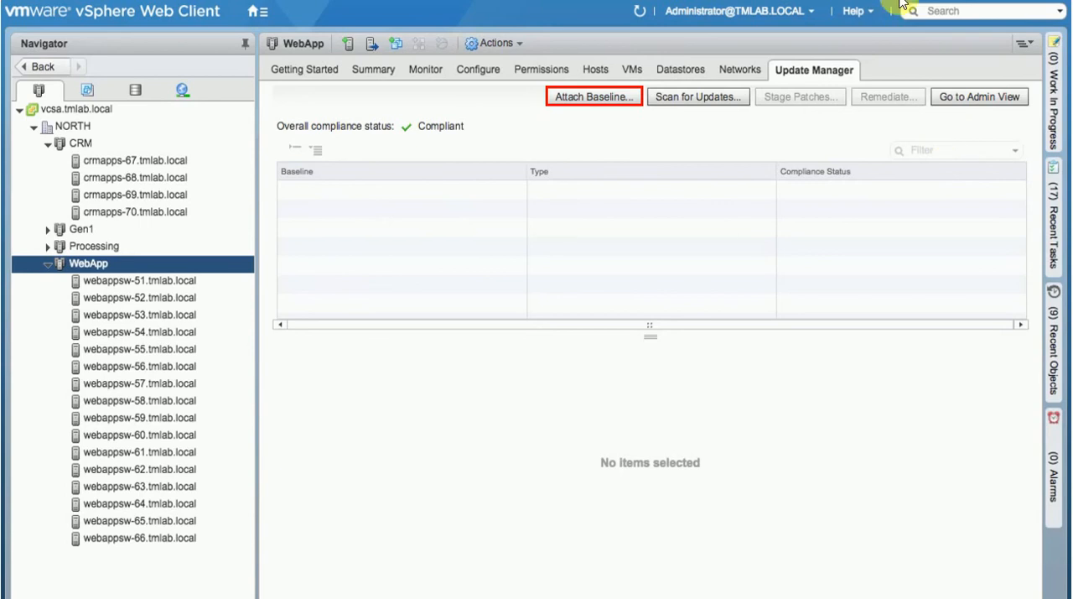
pyautogui.moveTo(738, 47)
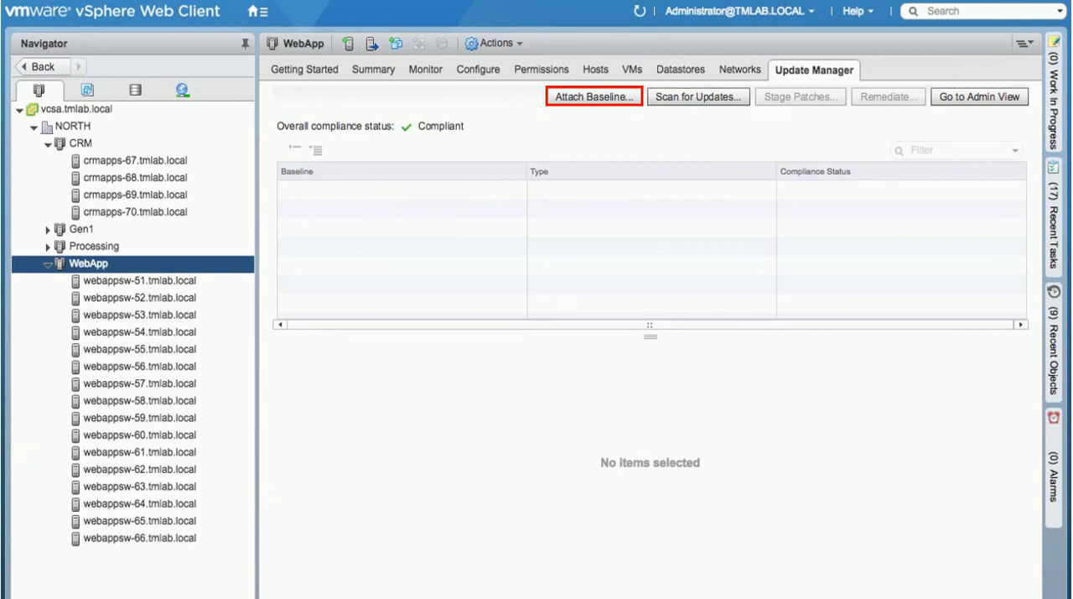
pyautogui.click(593, 97)
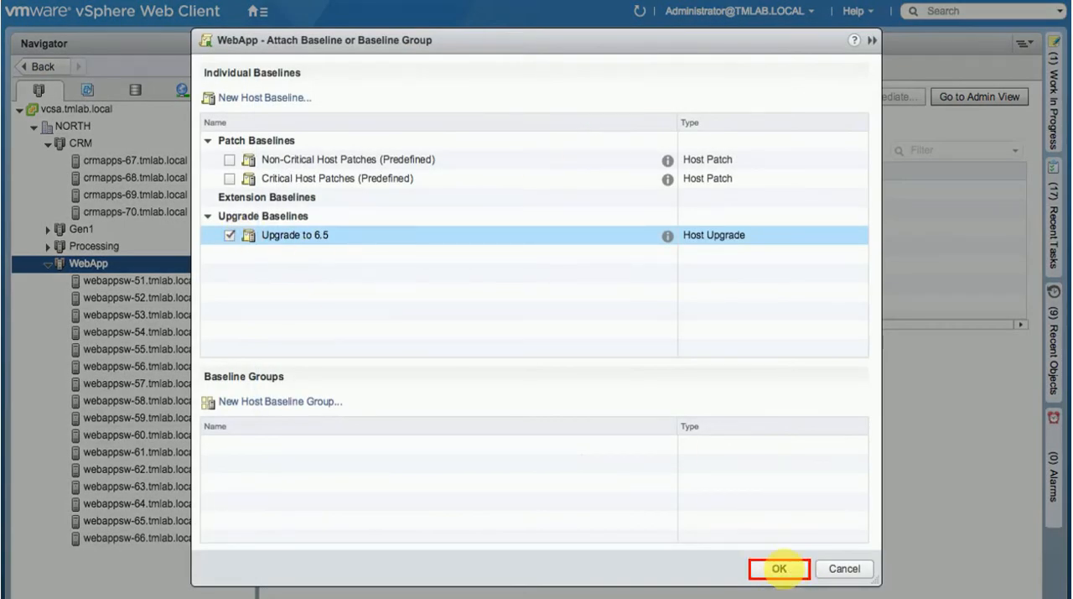
# - Attach Upgrade to 6.5 to WebApp and scan for upgrades, showing all 16 hosts non-compliant
pyautogui.click(779, 569)
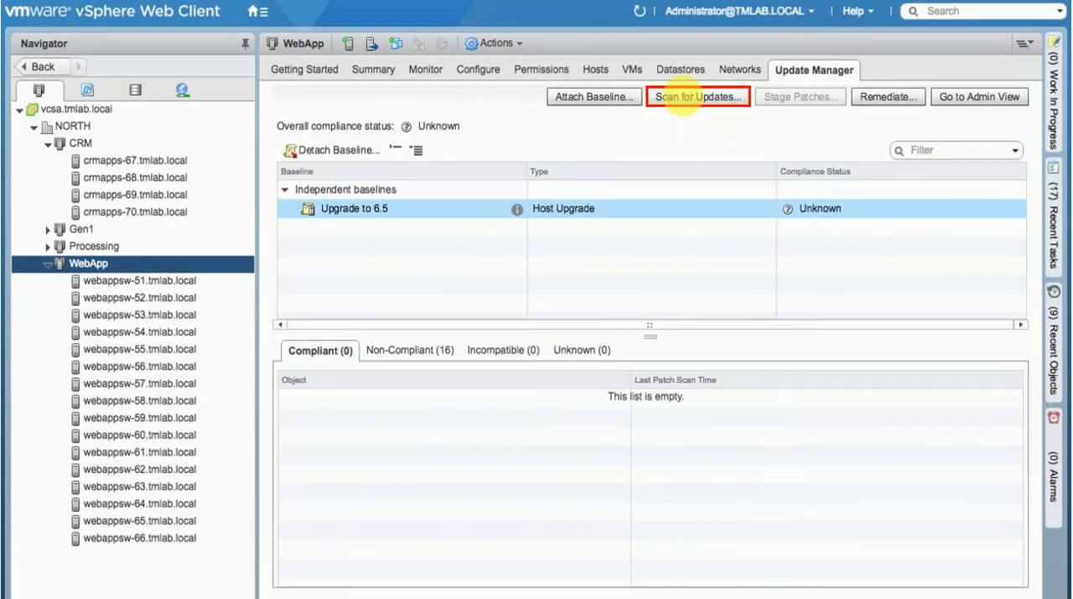
pyautogui.click(697, 97)
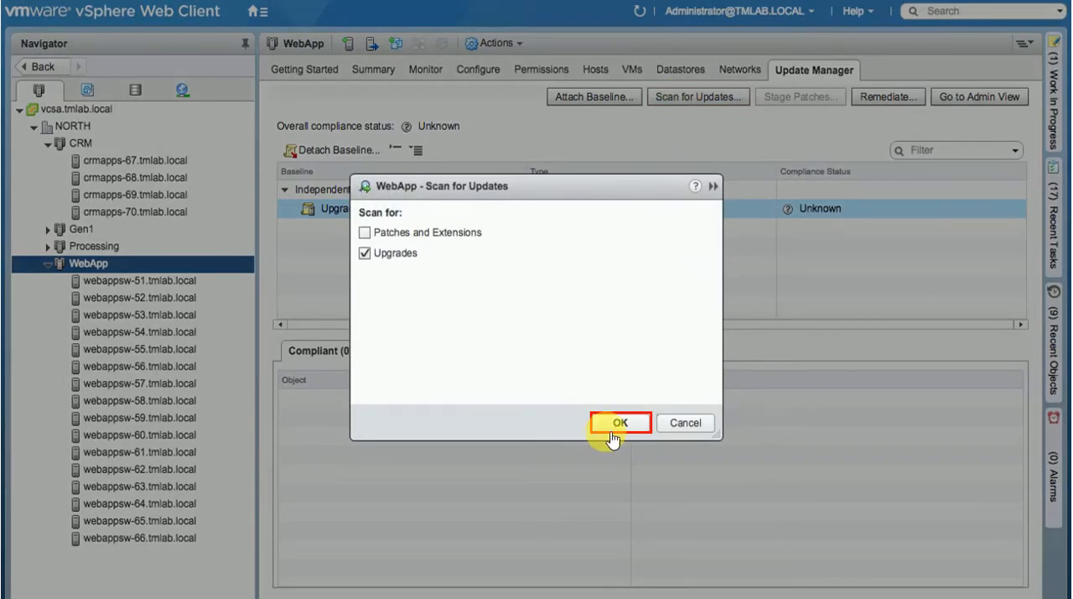
pyautogui.click(620, 423)
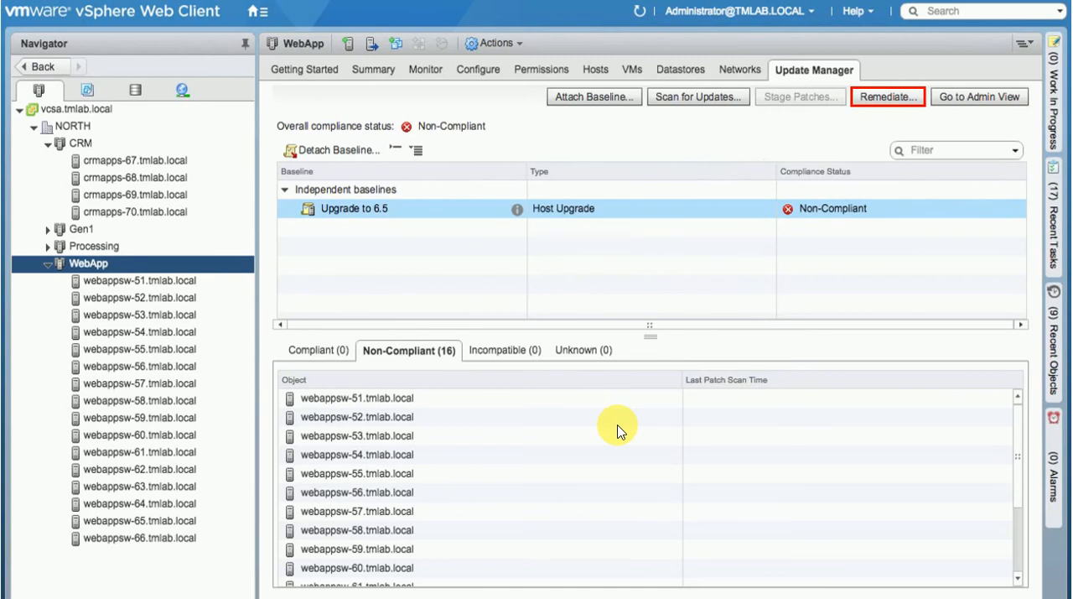
pyautogui.moveTo(887, 97)
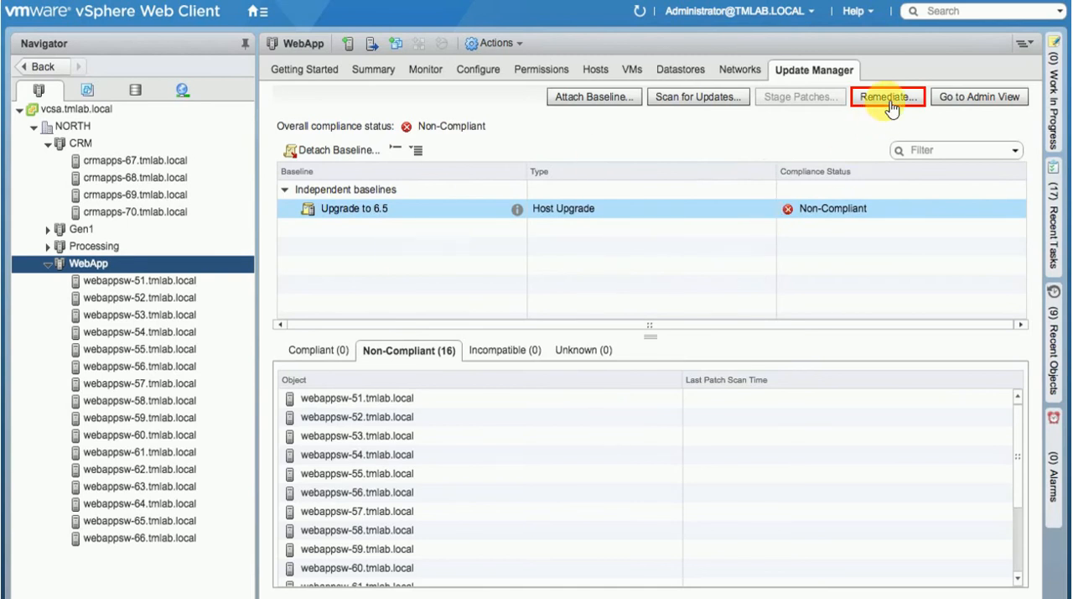
# - Start remediating WebApp with the Upgrade to 6.5 baseline and all 16 hosts, accepting the EULA
pyautogui.click(887, 97)
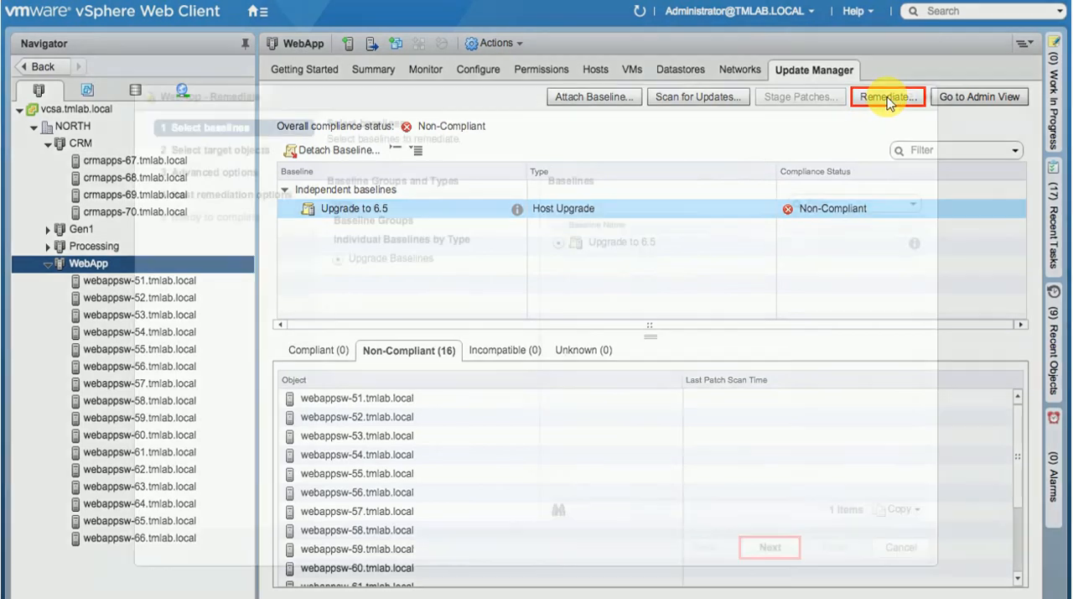
pyautogui.click(887, 98)
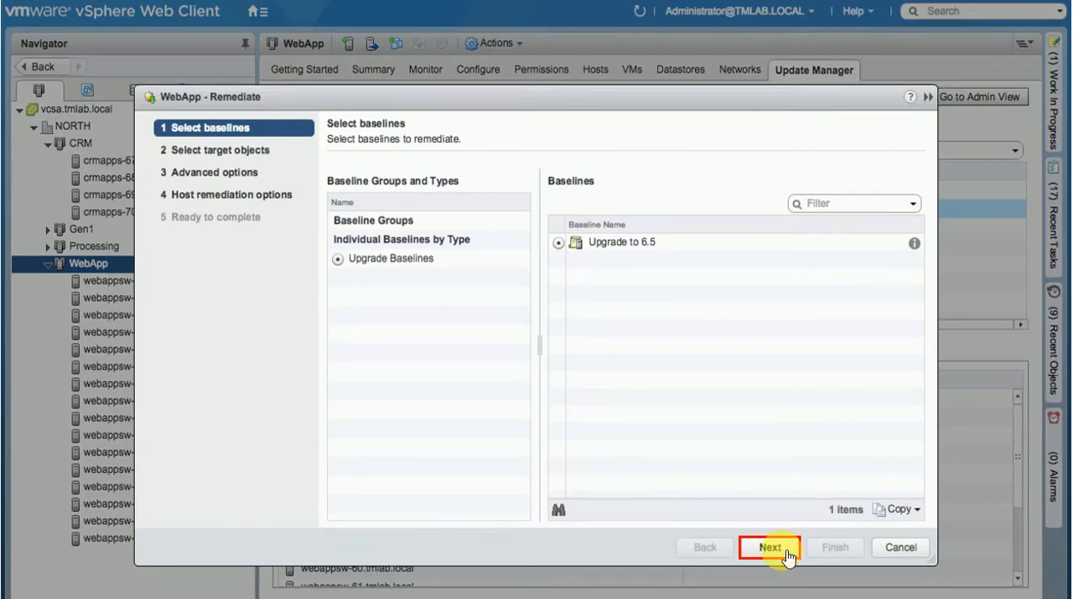
pyautogui.click(768, 547)
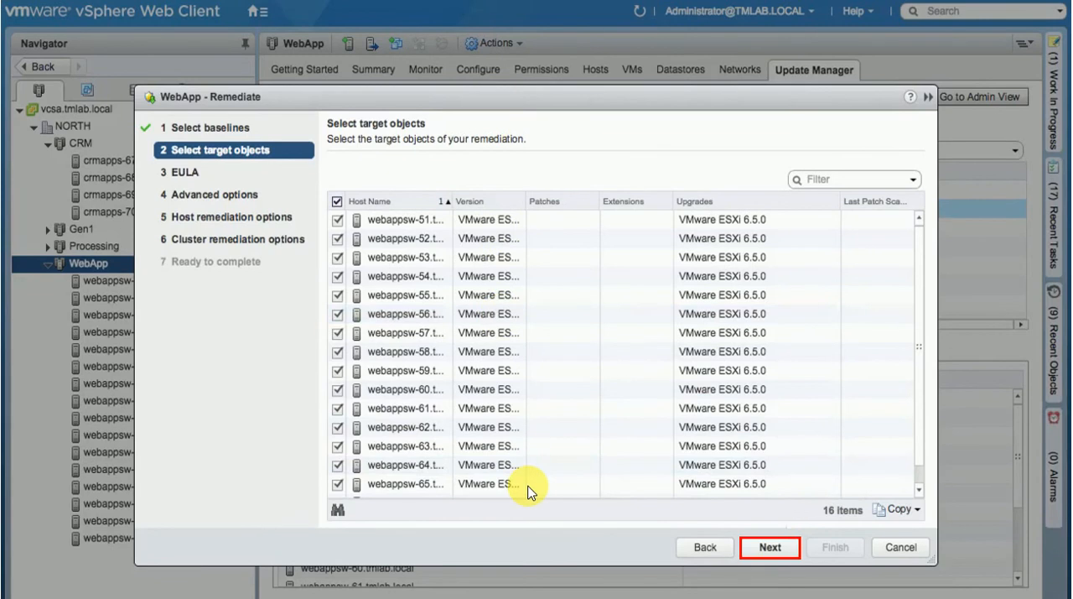
pyautogui.moveTo(485, 248)
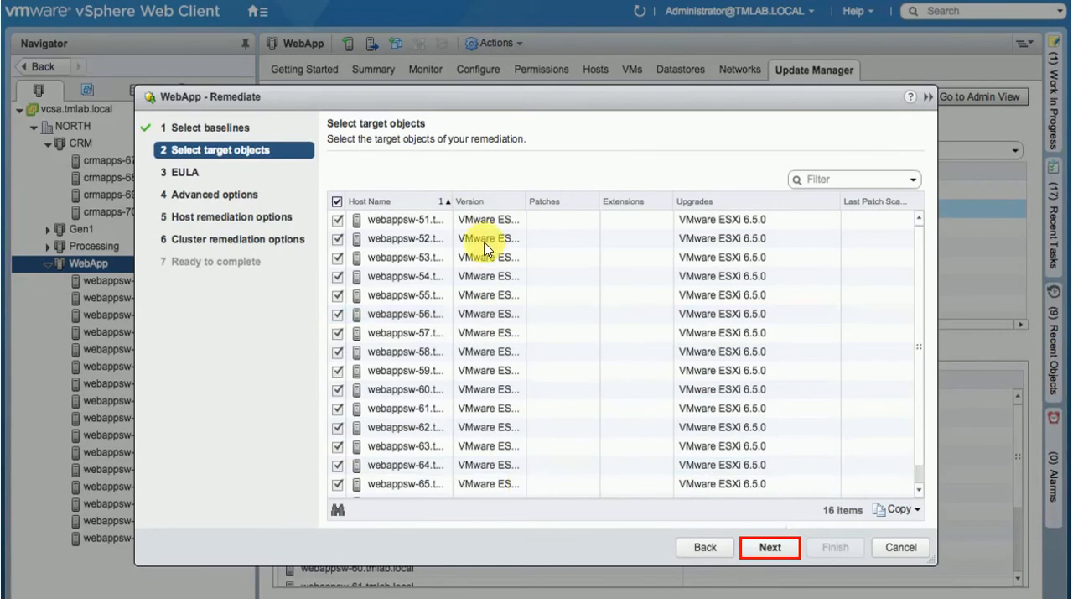
pyautogui.moveTo(368, 389)
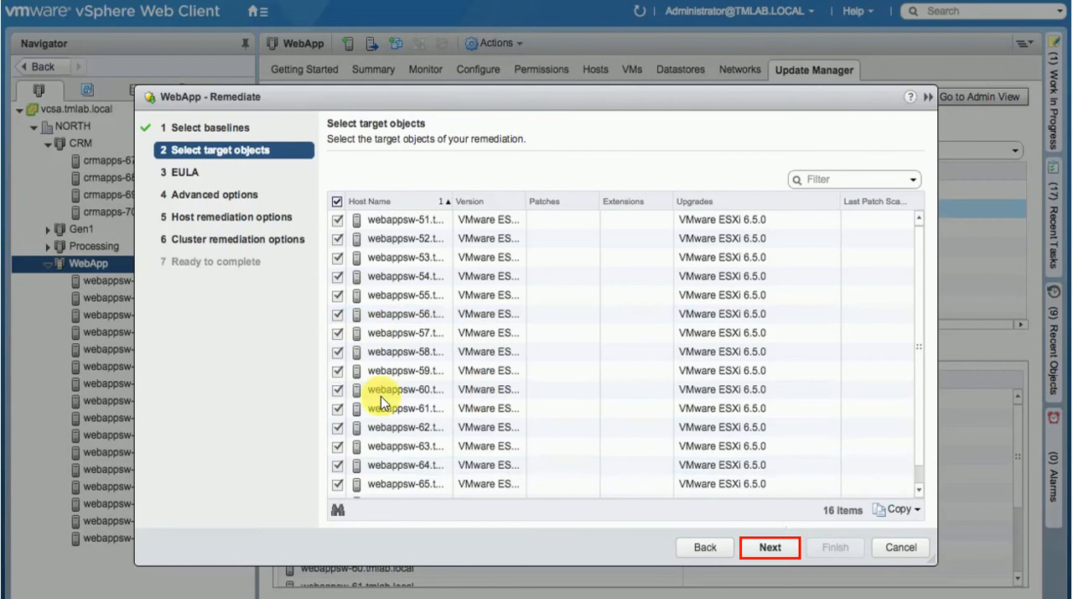
pyautogui.click(768, 546)
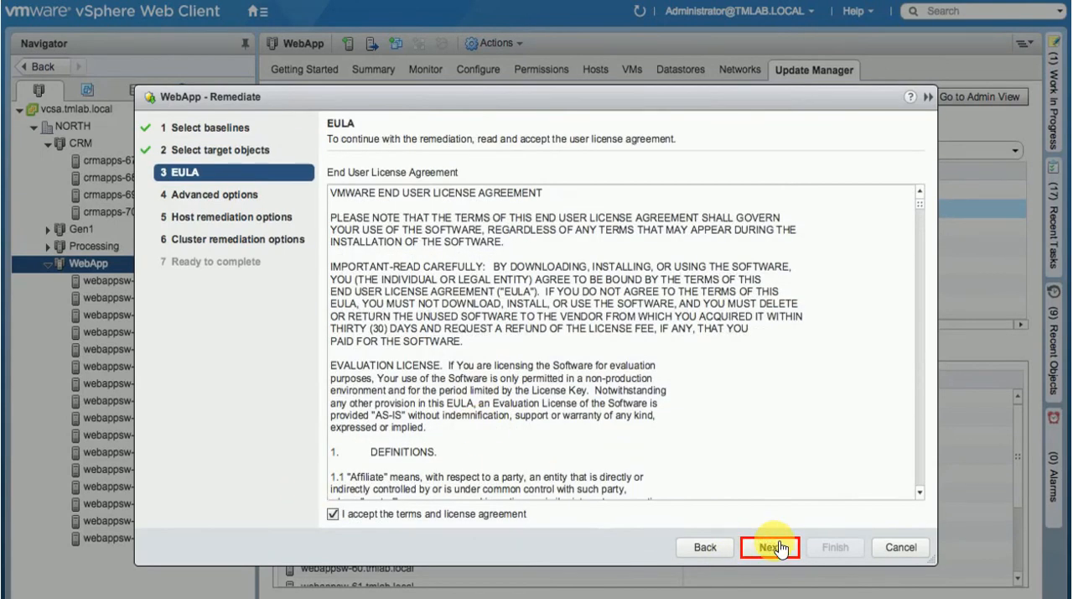
# - Keep default advanced, host and cluster remediation options to reach the summary for 16 hosts
pyautogui.click(772, 547)
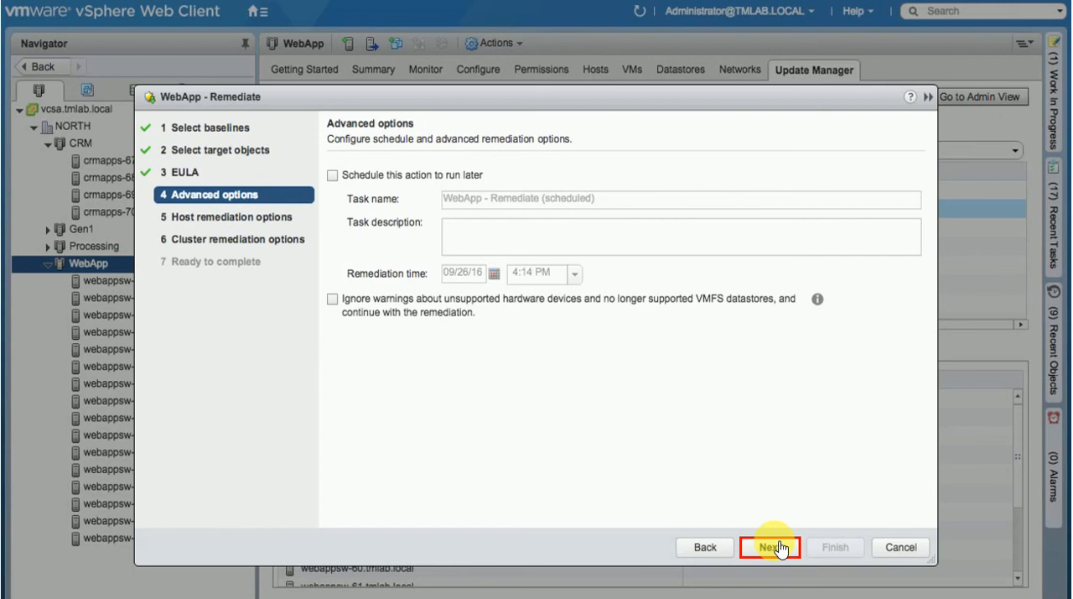
pyautogui.moveTo(423, 282)
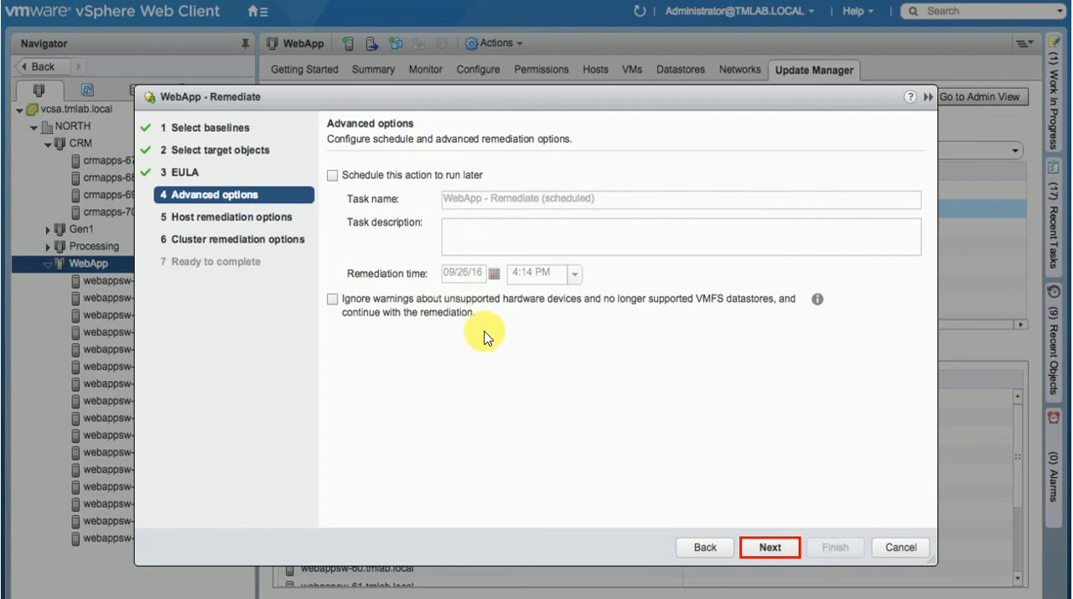
pyautogui.moveTo(768, 547)
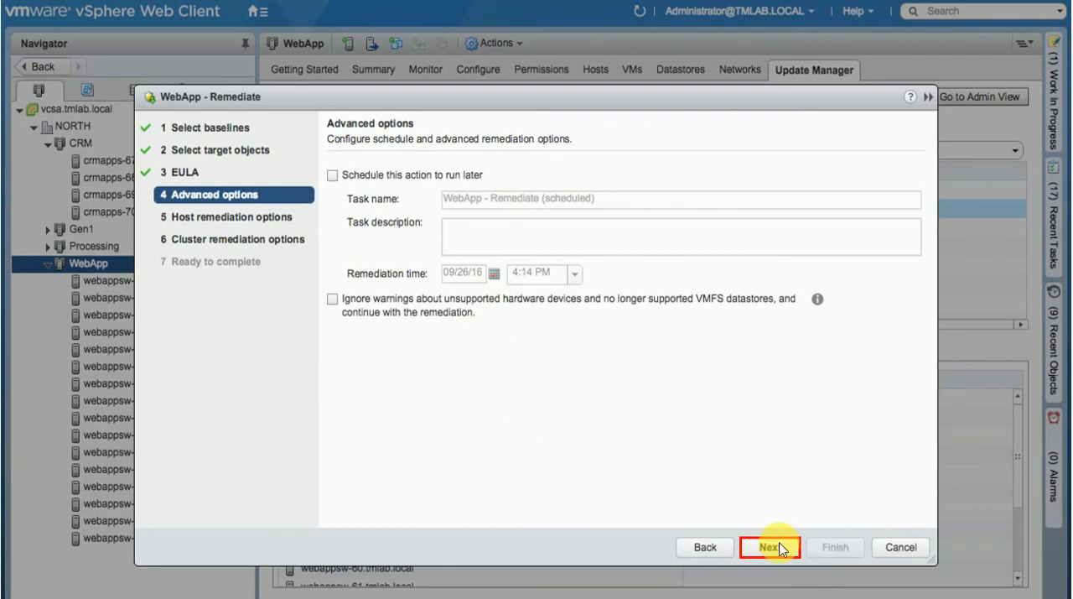
pyautogui.click(770, 547)
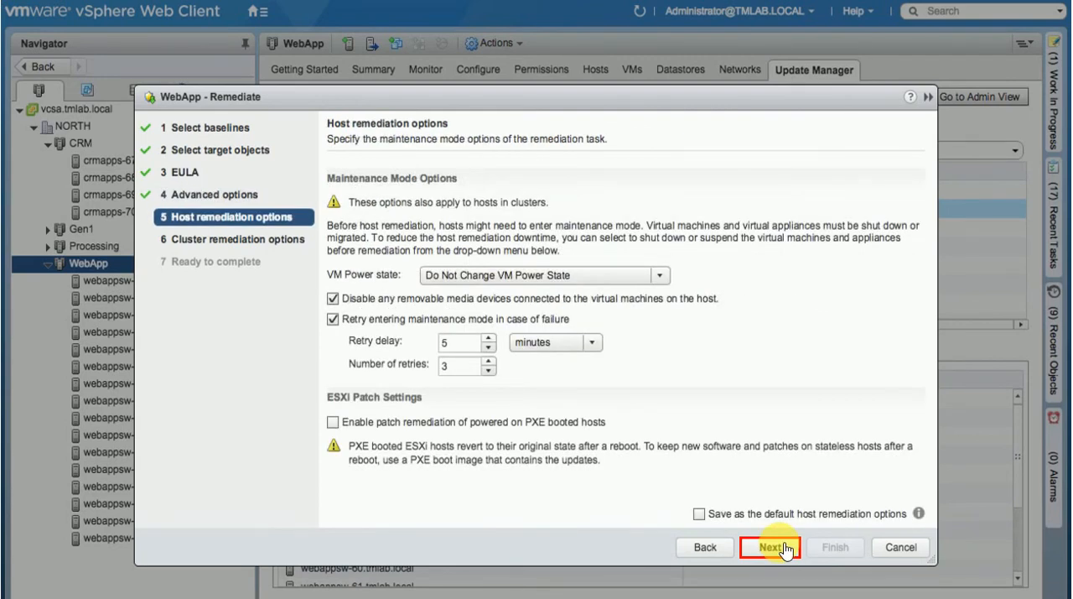
pyautogui.click(772, 547)
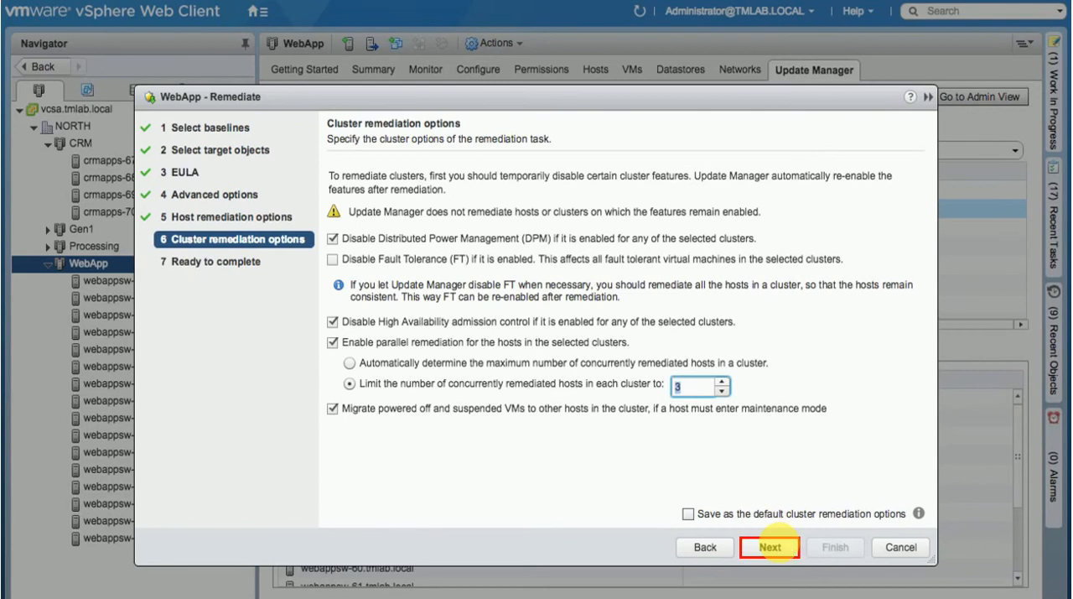
pyautogui.click(768, 546)
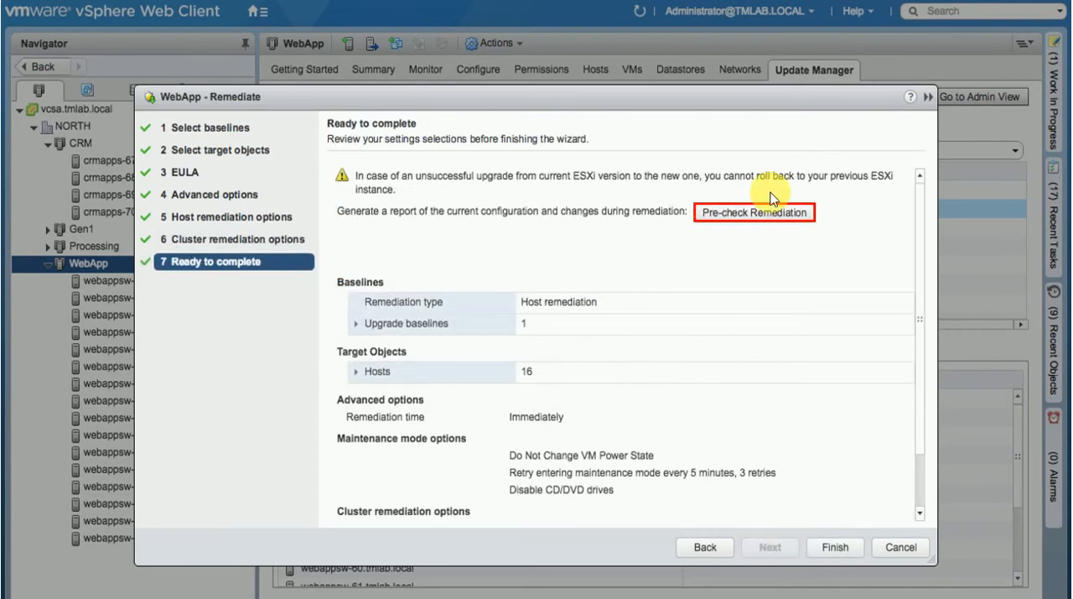
# - Run the remediation pre-check, which reports EVC and DRS disabled on WebApp, and close it
pyautogui.click(755, 211)
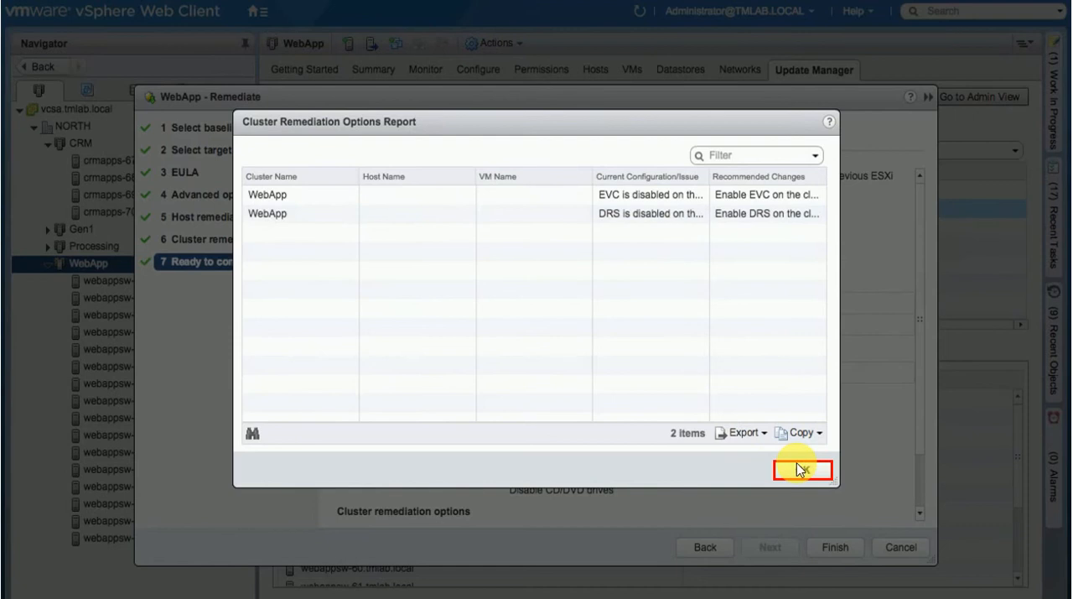
pyautogui.click(802, 470)
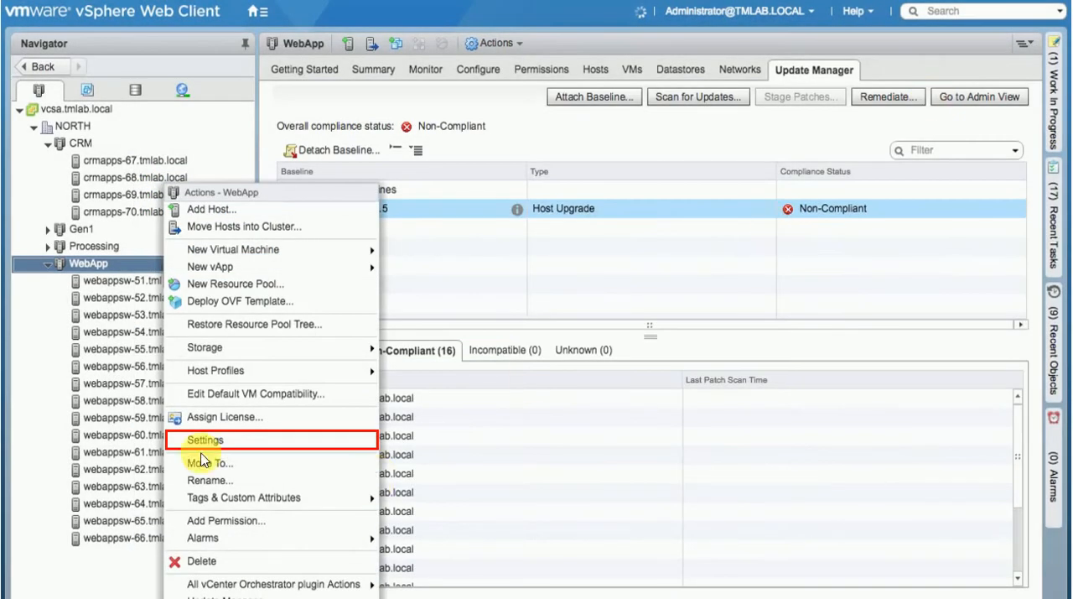
# - Turn on vSphere DRS in the WebApp cluster's settings
pyautogui.click(205, 439)
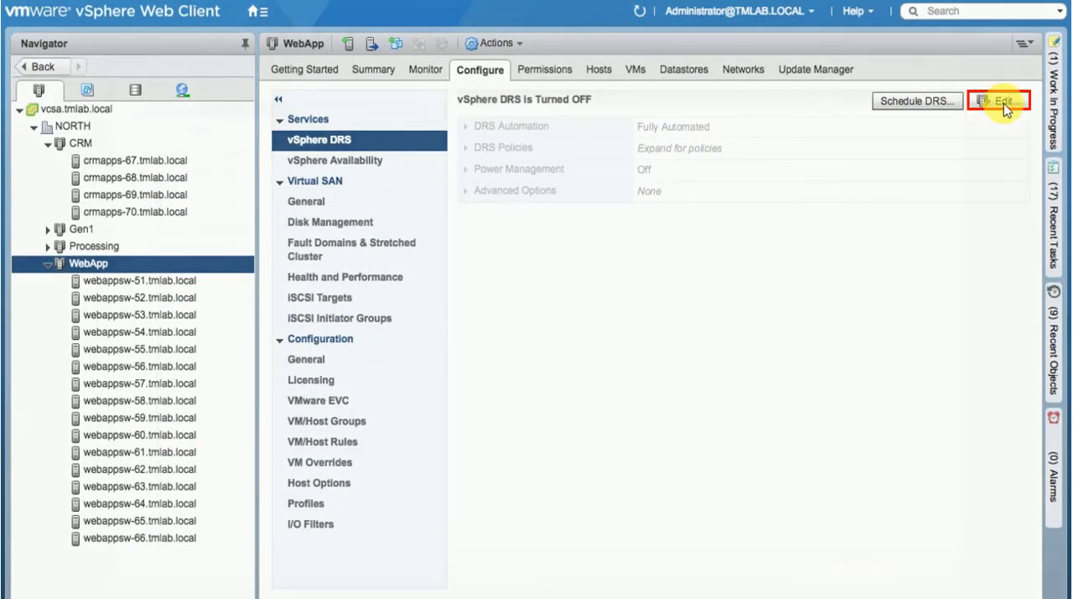
pyautogui.click(1000, 101)
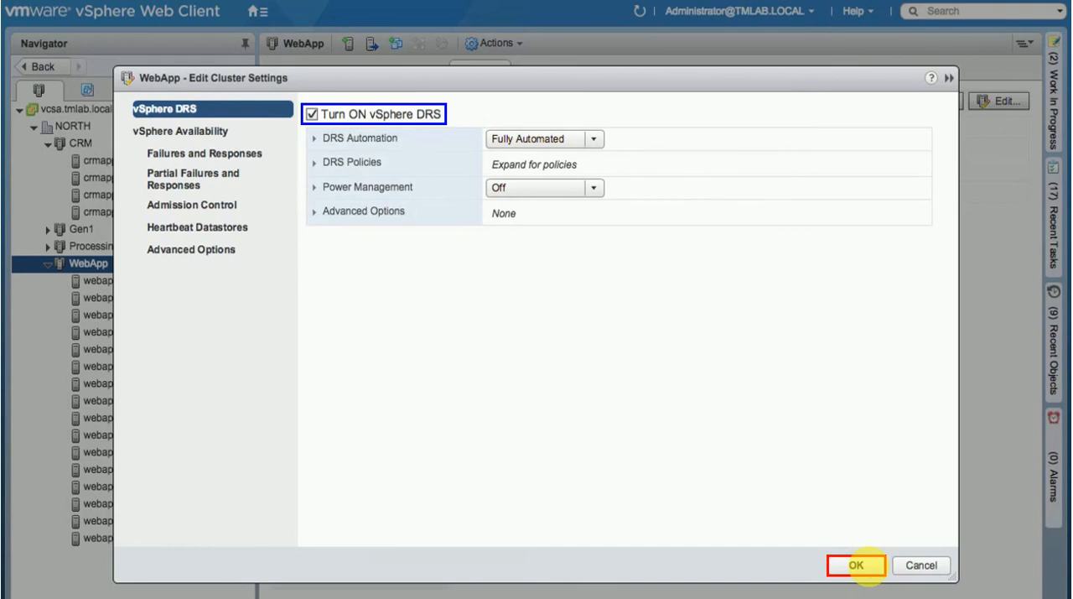
pyautogui.click(855, 563)
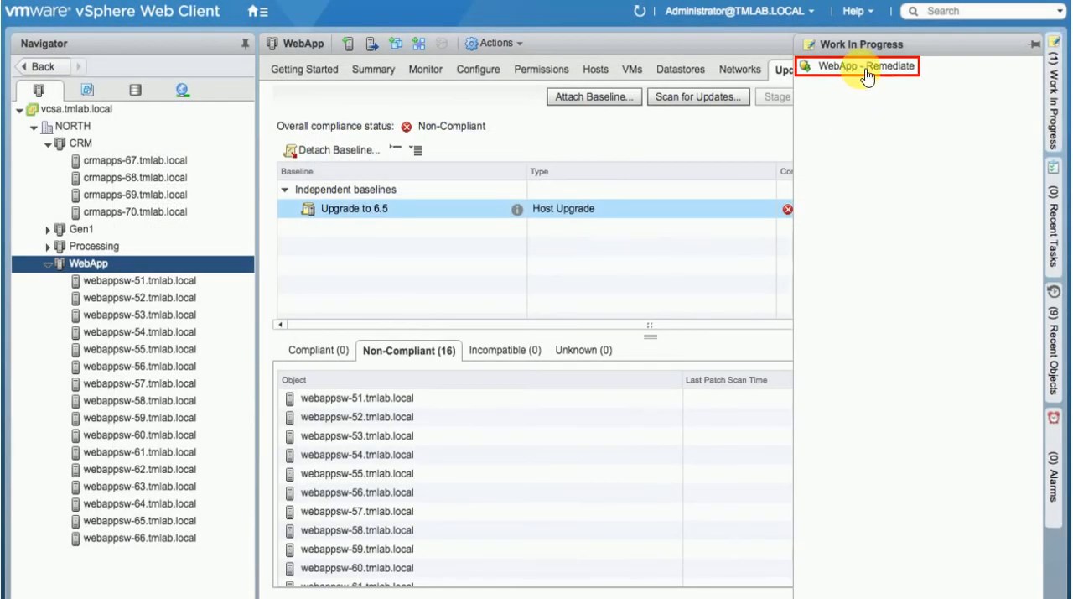
# - Resume the paused WebApp remediation and rerun the pre-check, now flagging only EVC disabled
pyautogui.click(866, 66)
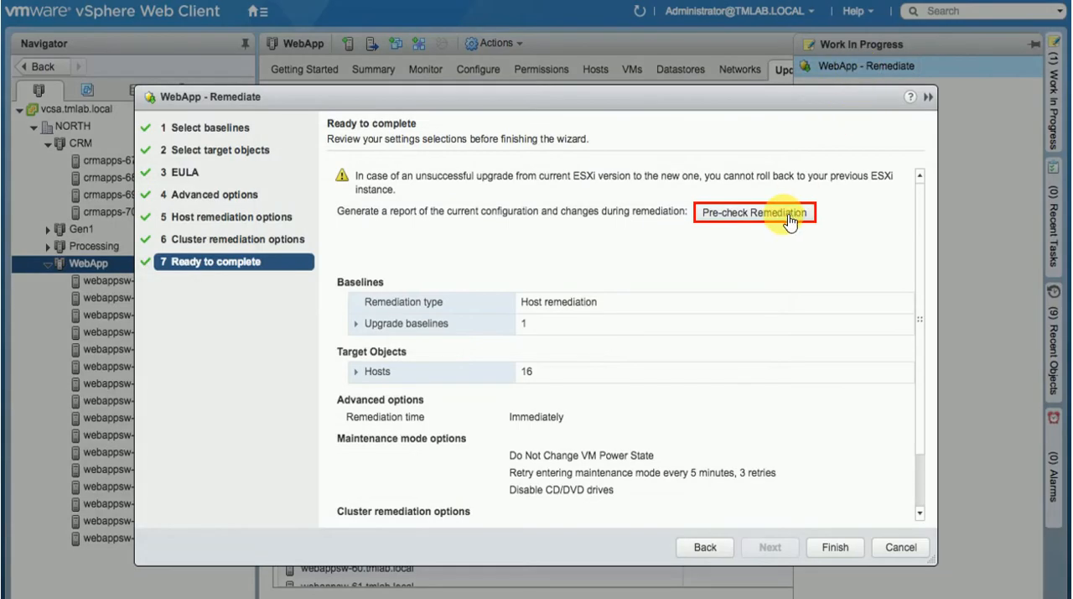
pyautogui.click(755, 212)
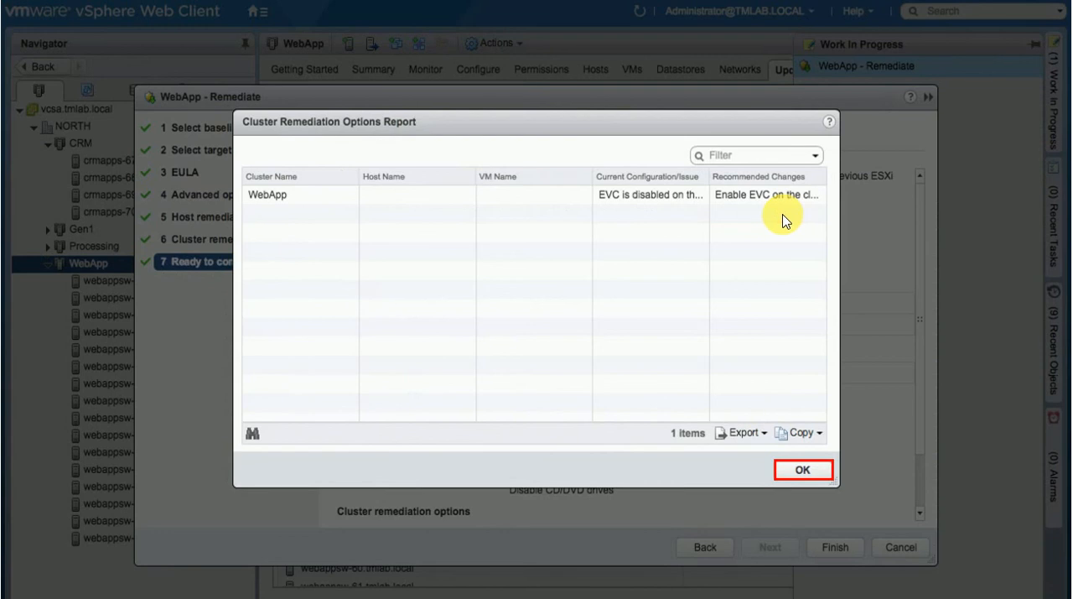
pyautogui.moveTo(657, 215)
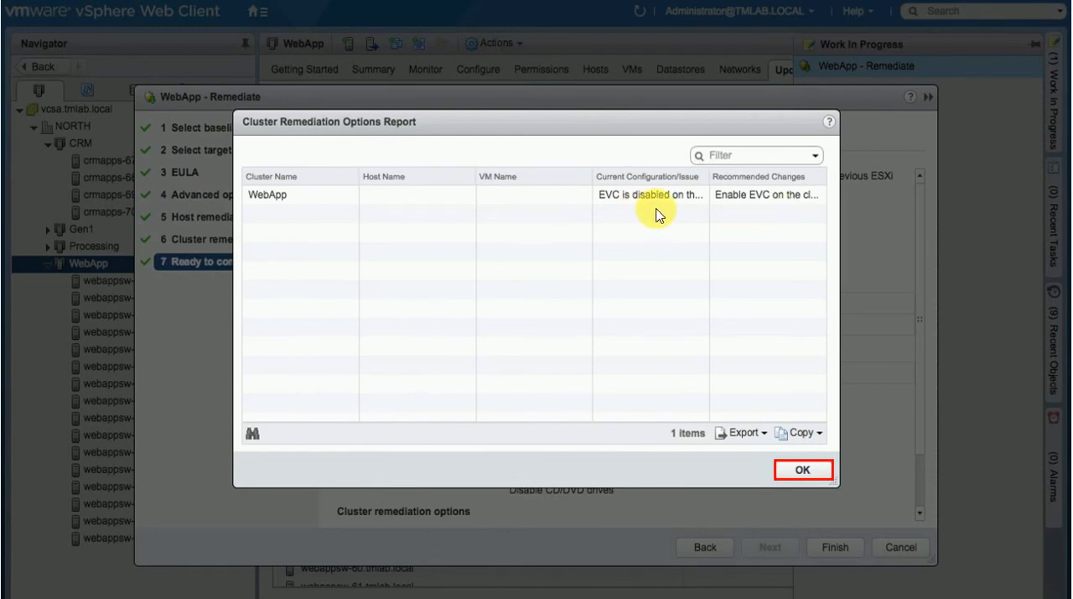
pyautogui.moveTo(668, 399)
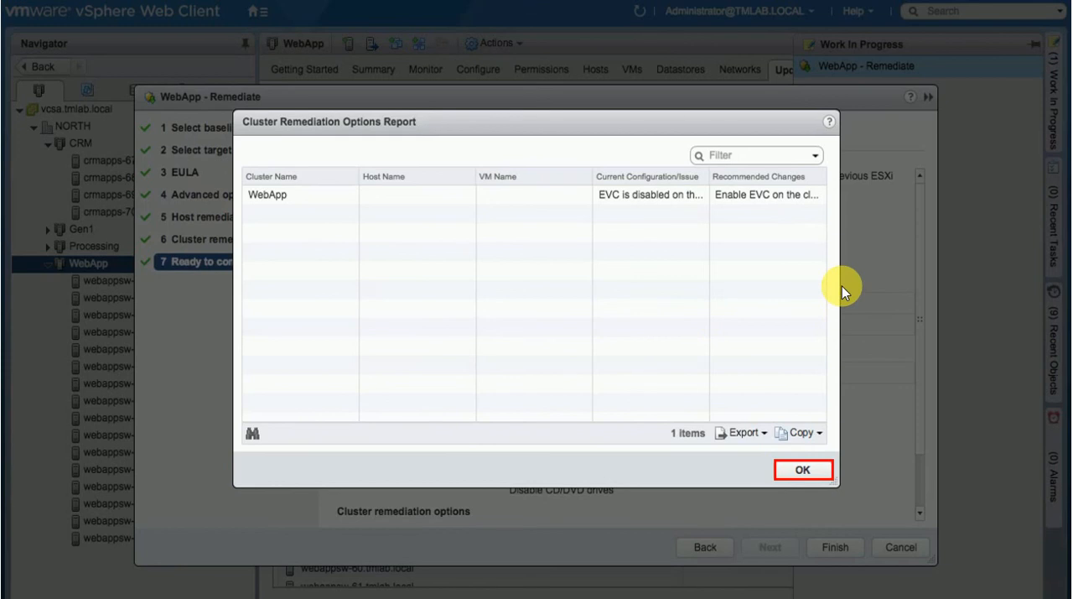
pyautogui.moveTo(293, 250)
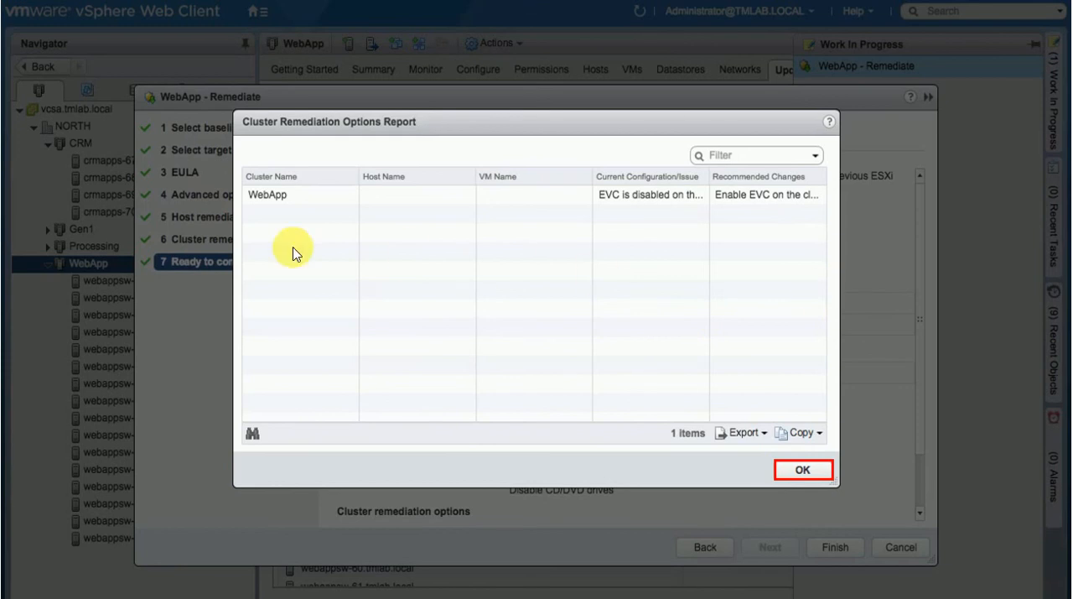
pyautogui.moveTo(792, 315)
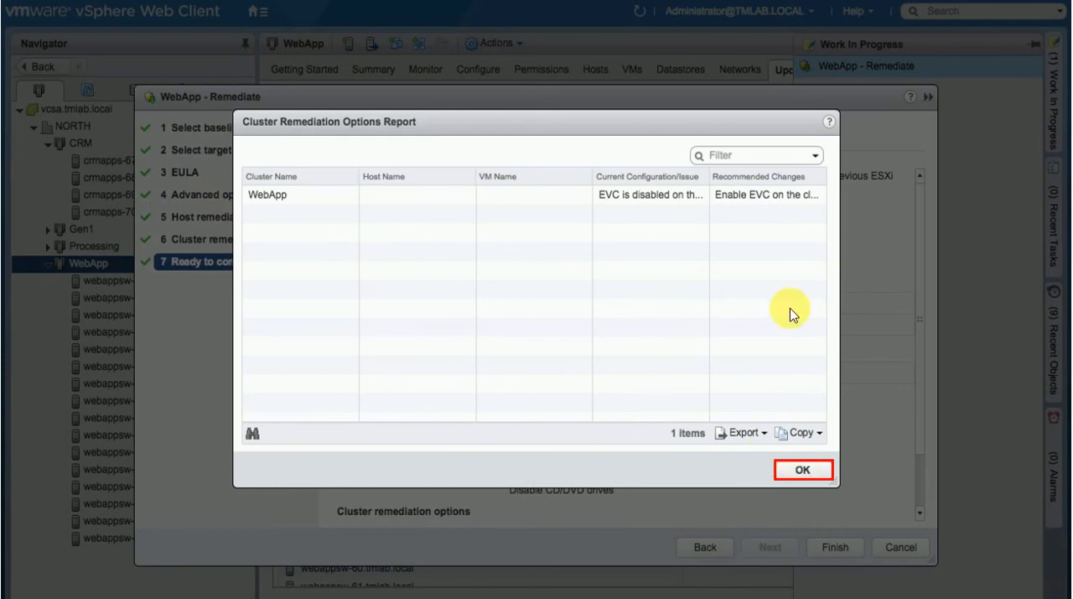
pyautogui.click(802, 470)
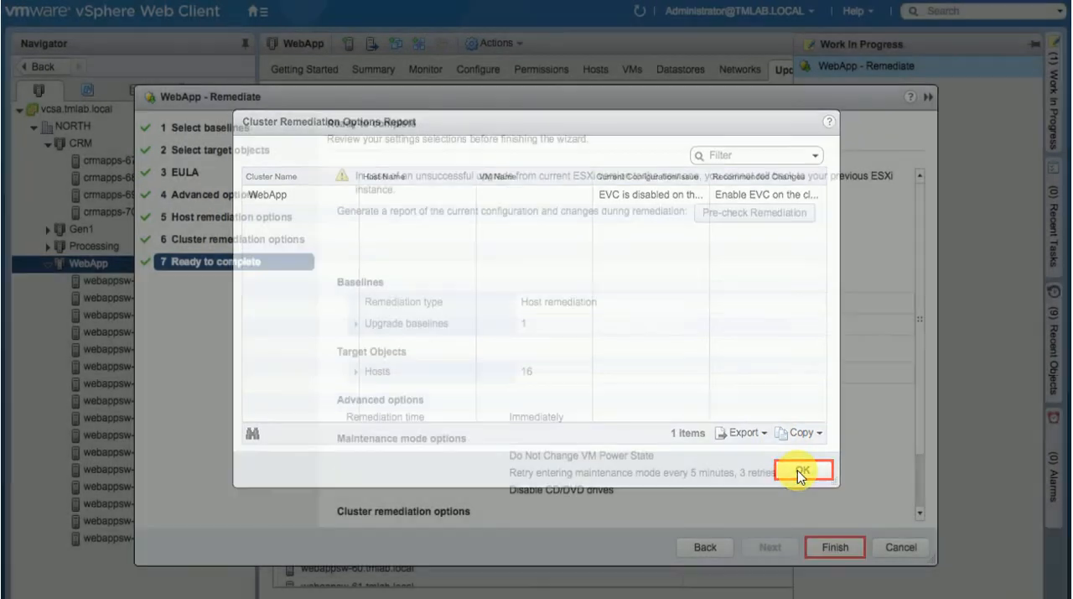
# - Finish the remediation so Upgrade to 6.5 shows Compliant for all 16 WebApp hosts
pyautogui.click(802, 469)
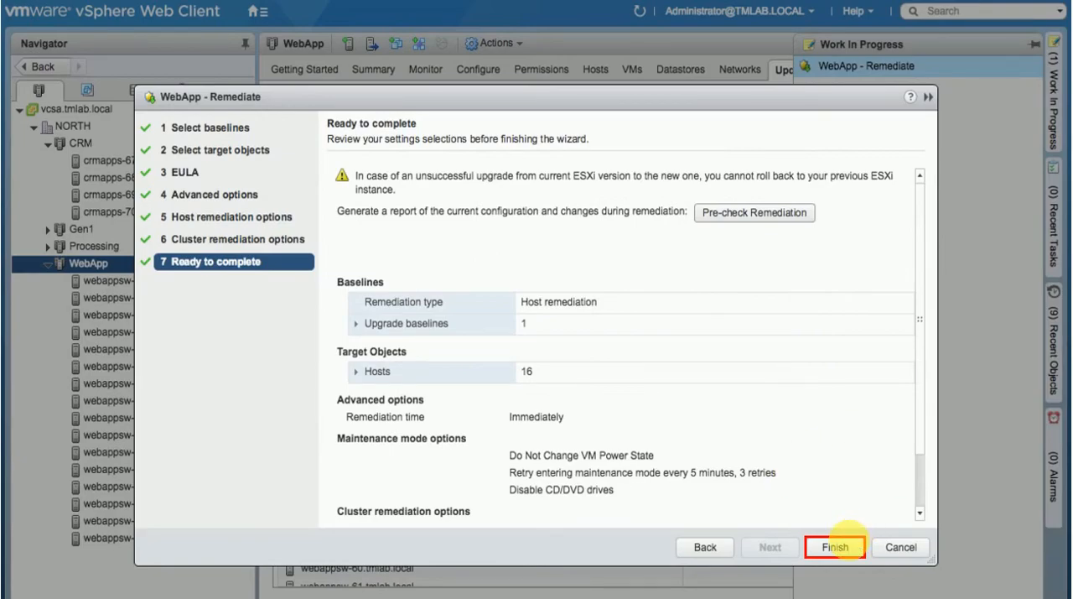
pyautogui.click(835, 547)
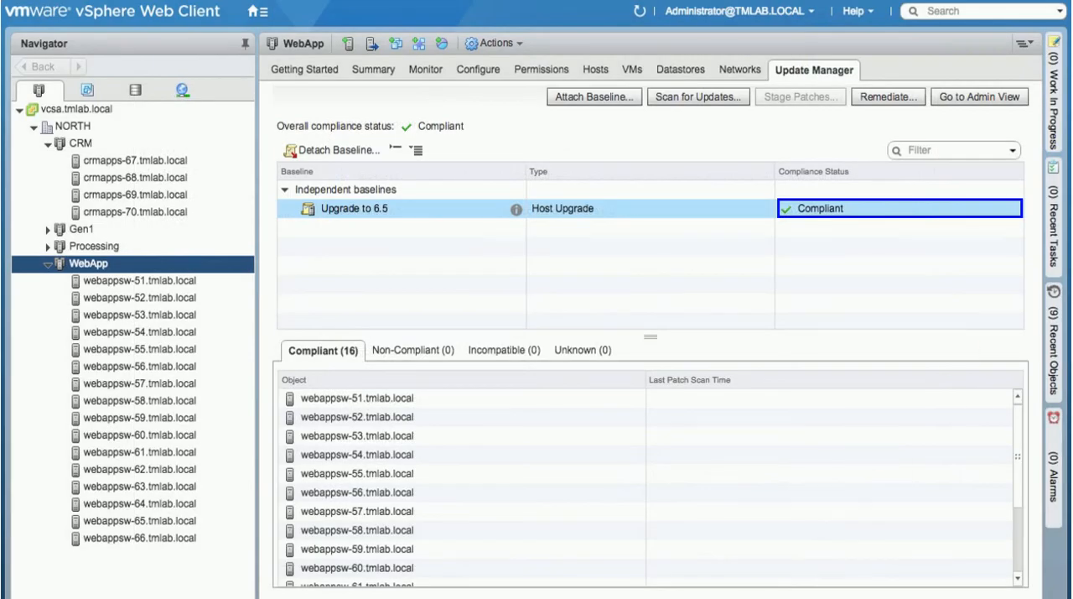